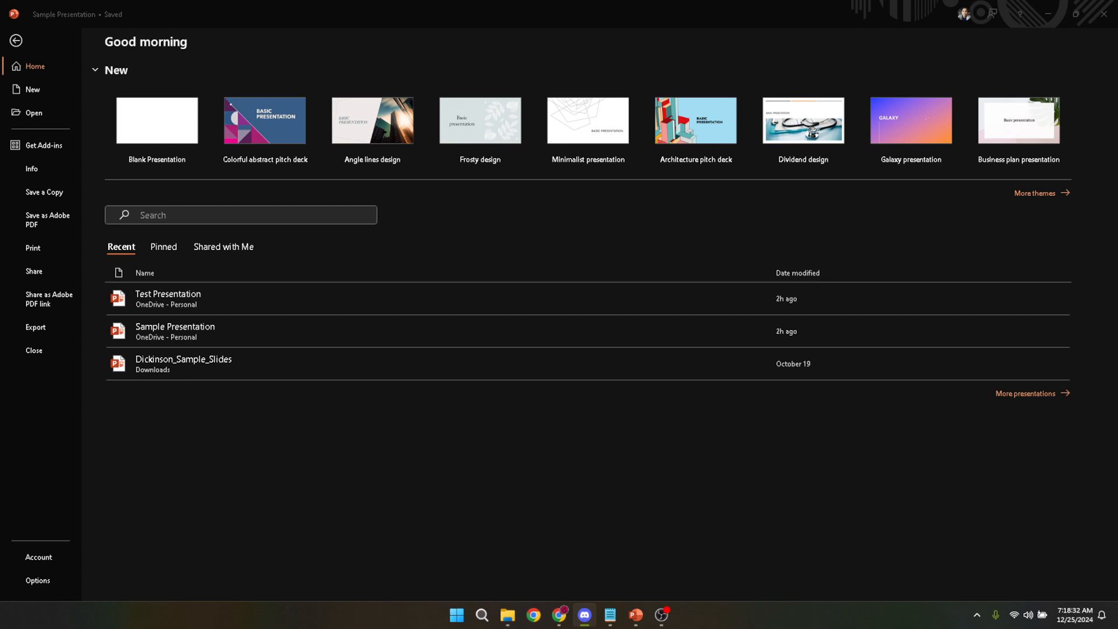
Step: Open the Sample Presentation showing the HISTORY OF MUSIC title slide
text(prese)
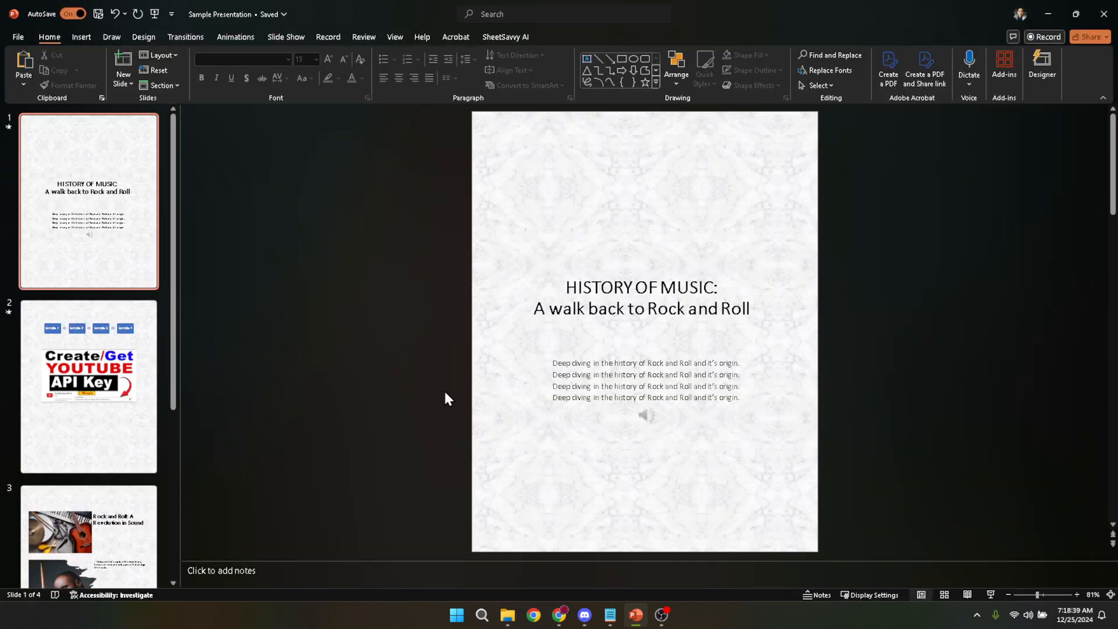
Step: Select the four-line body text under the HISTORY OF MUSIC title
click(644, 380)
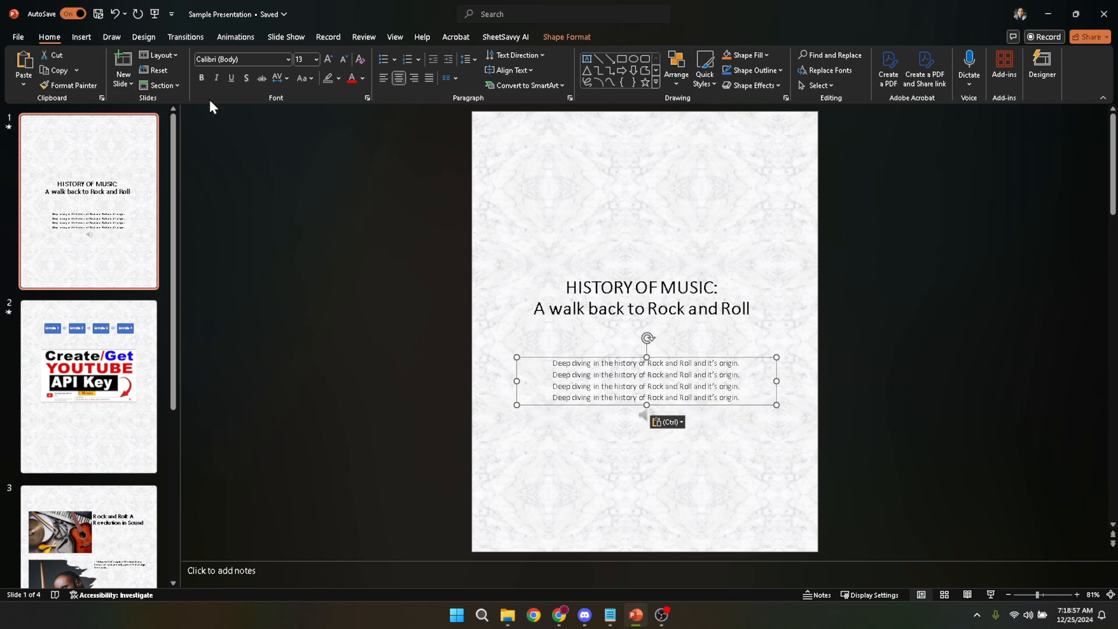
mouse_move(458, 99)
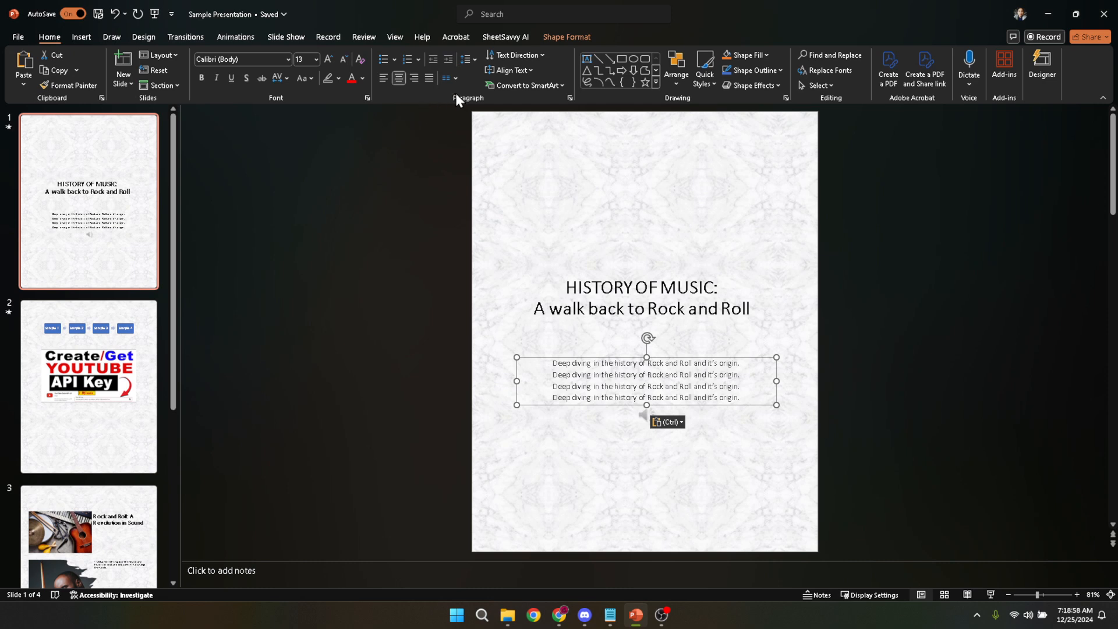
mouse_move(567, 107)
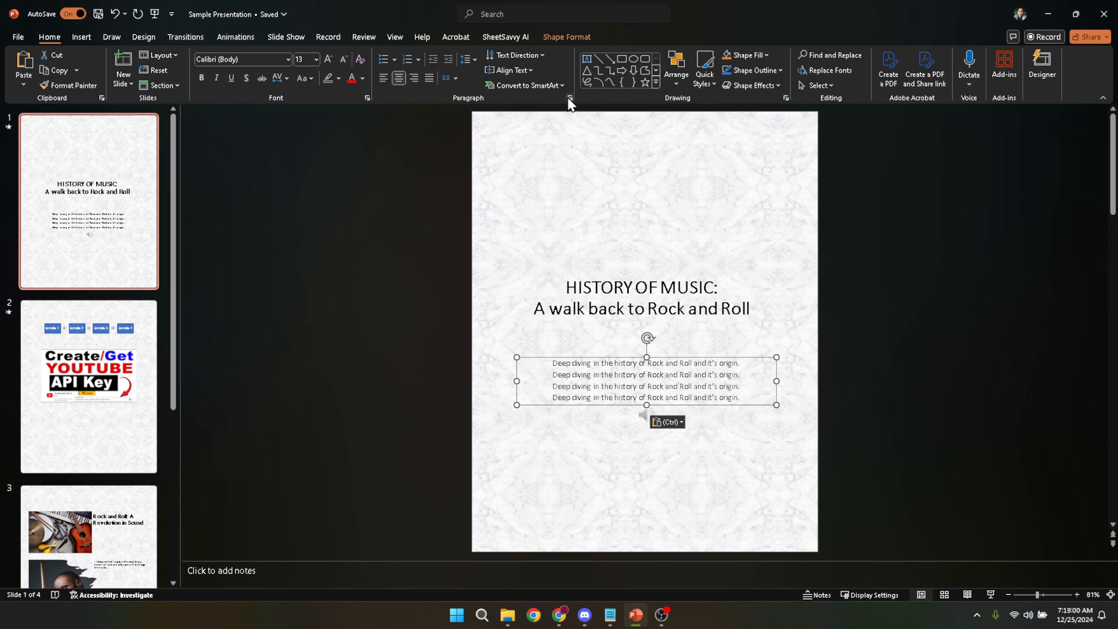
Step: In the Paragraph dialog, set Before text to 0.5" and Special to a Hanging indent
click(569, 98)
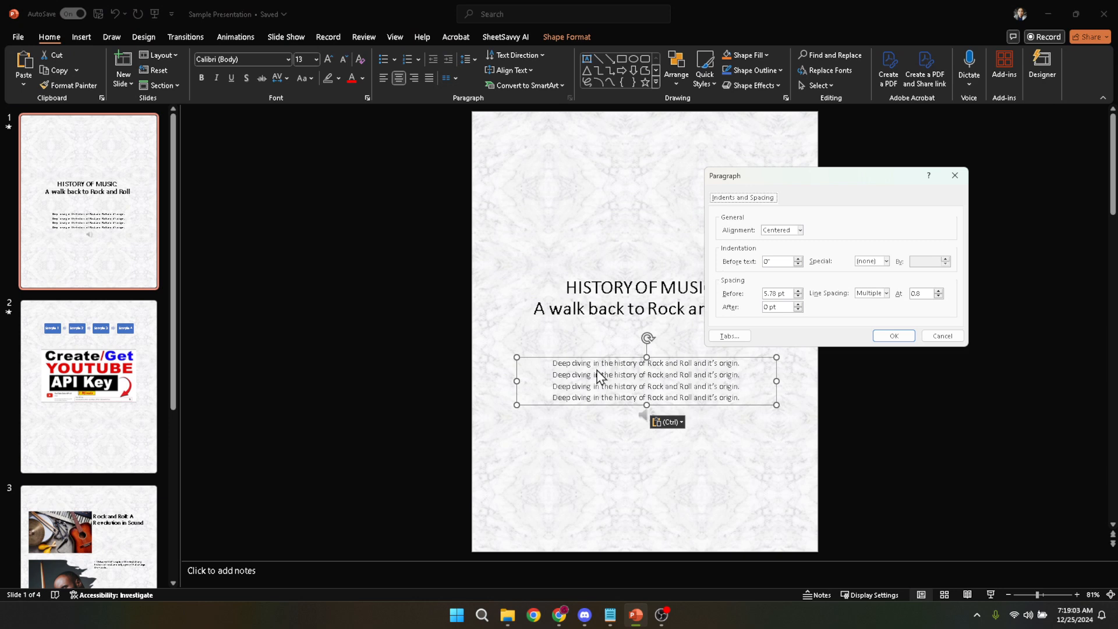
mouse_move(784, 250)
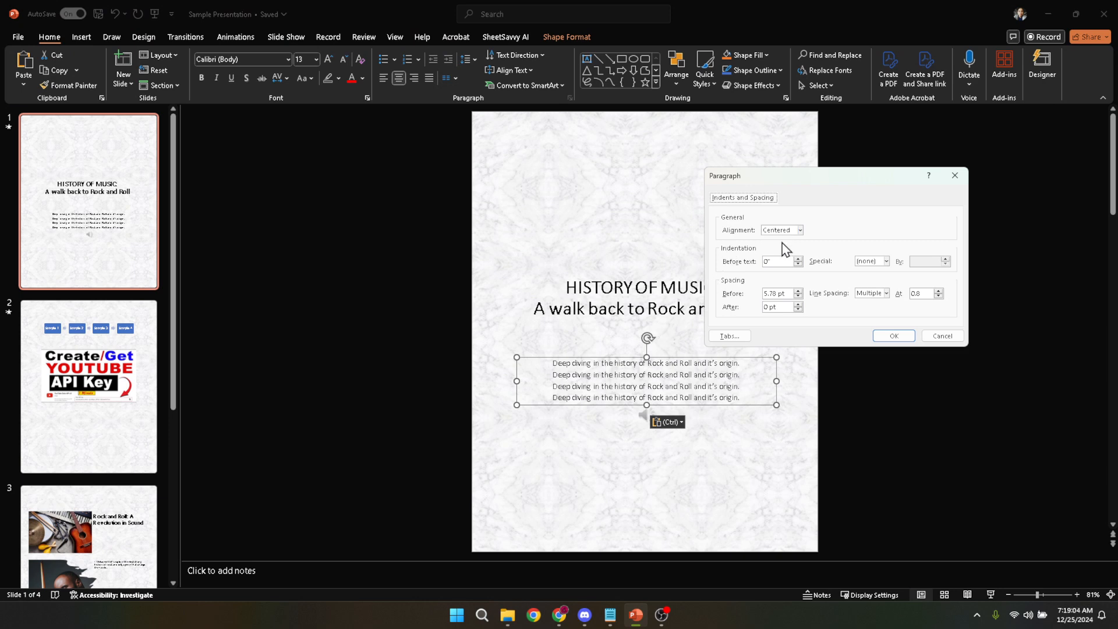
mouse_move(731, 258)
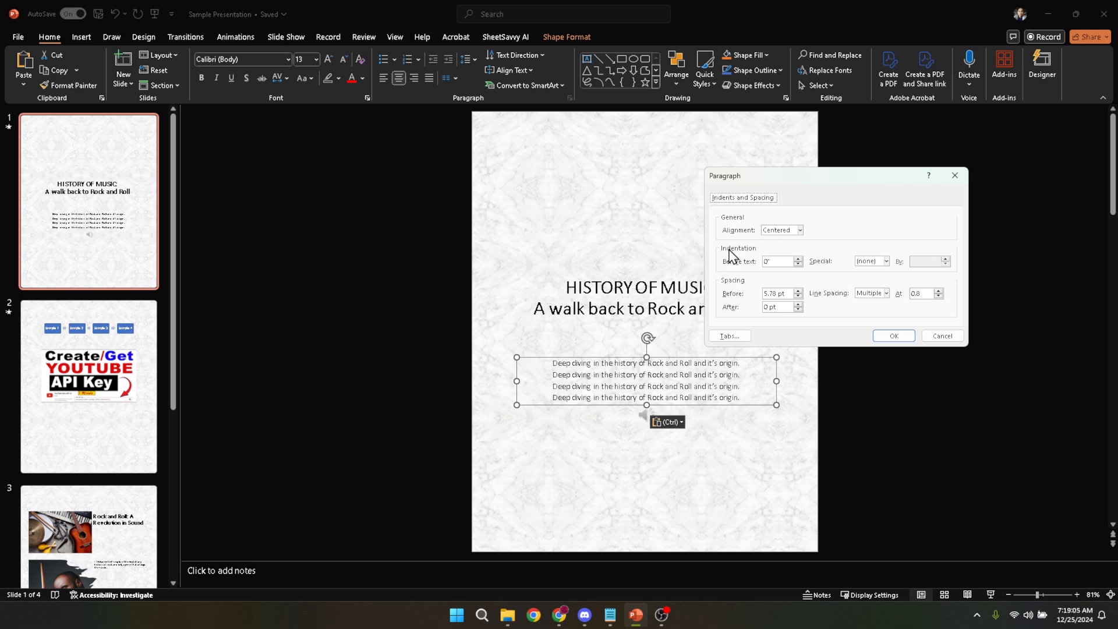
mouse_move(762, 254)
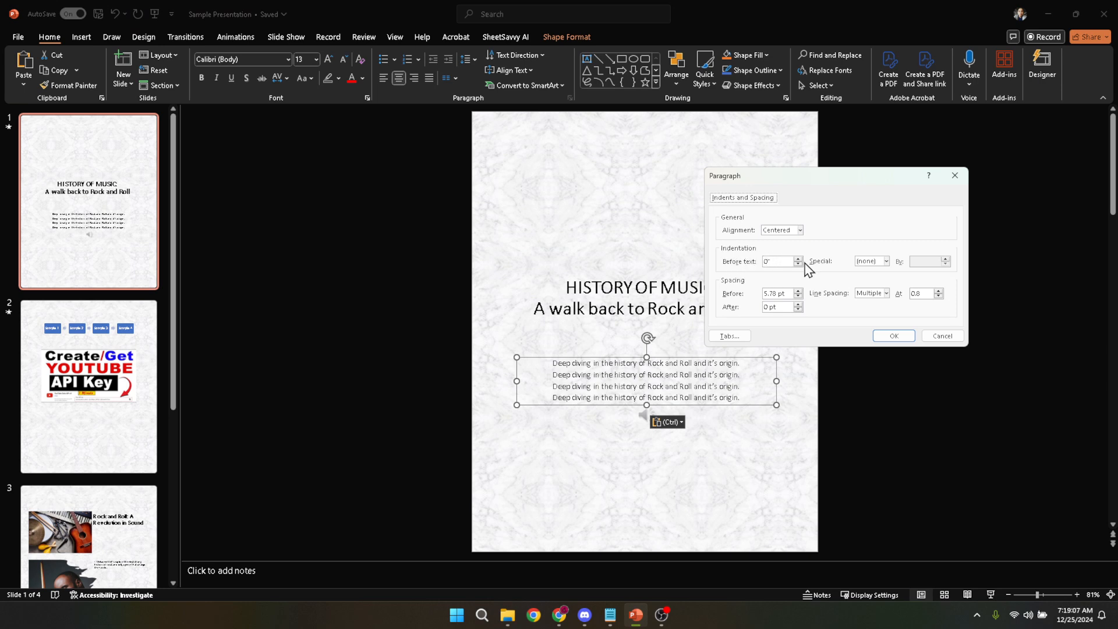
click(797, 258)
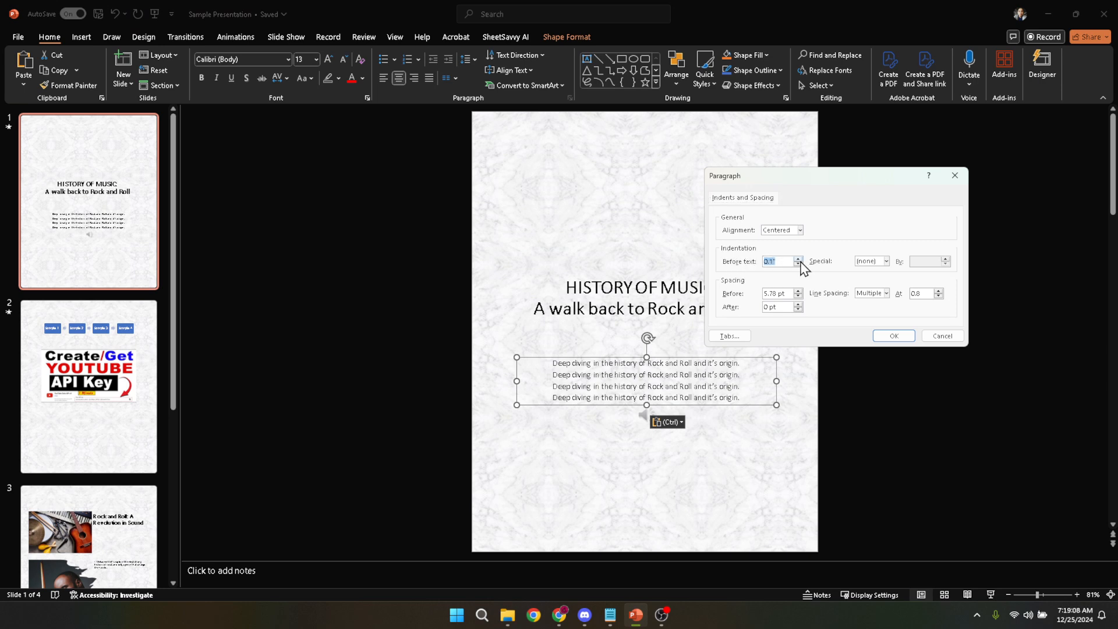
click(797, 258)
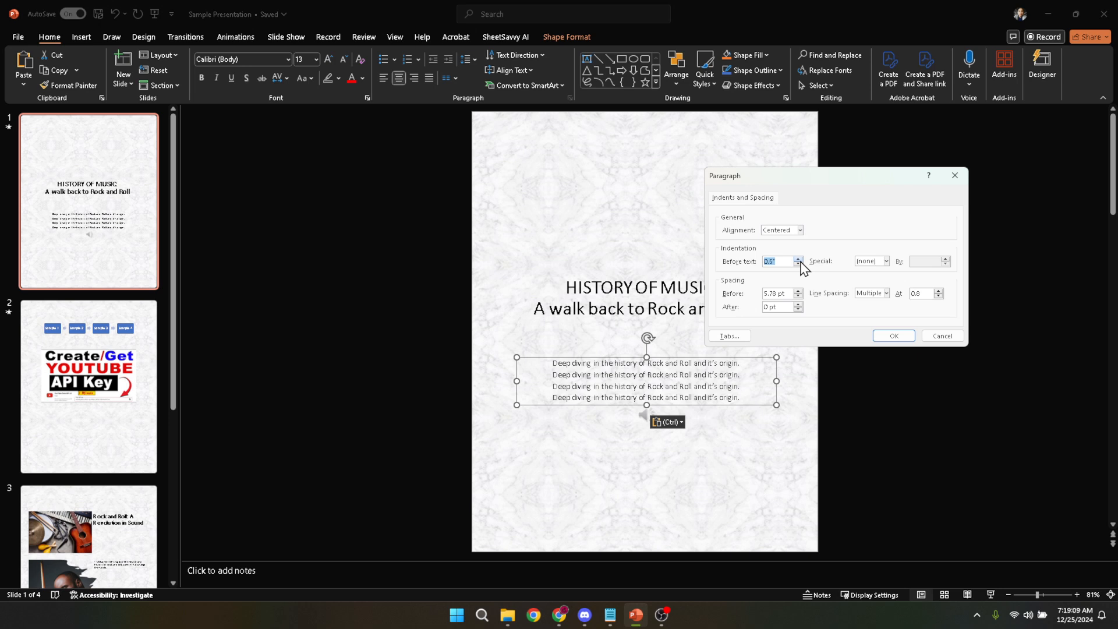
mouse_move(809, 267)
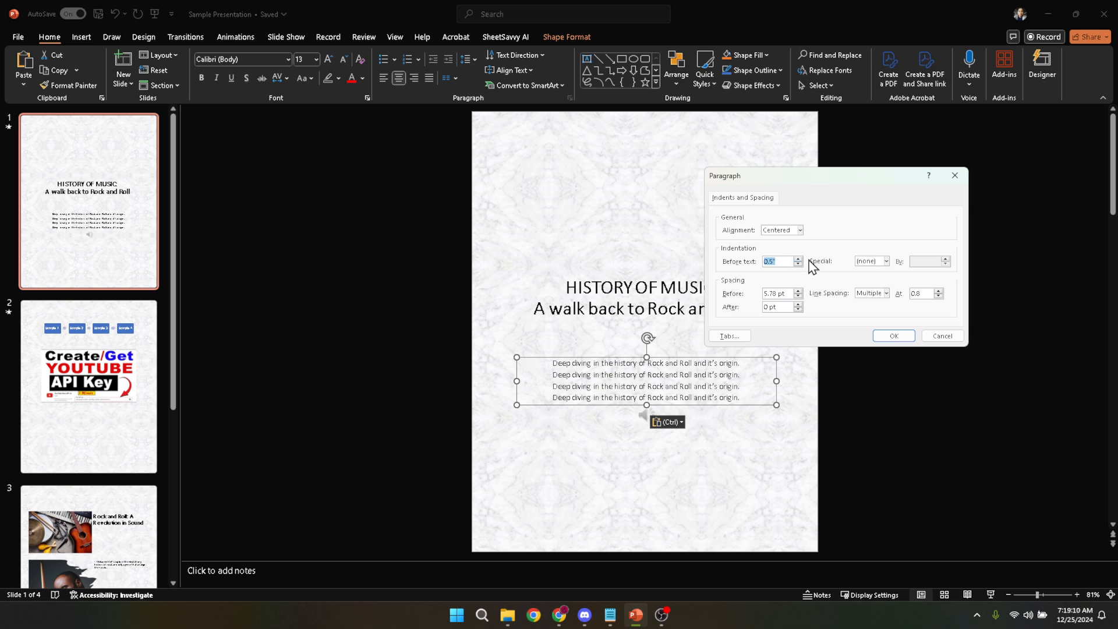
mouse_move(855, 256)
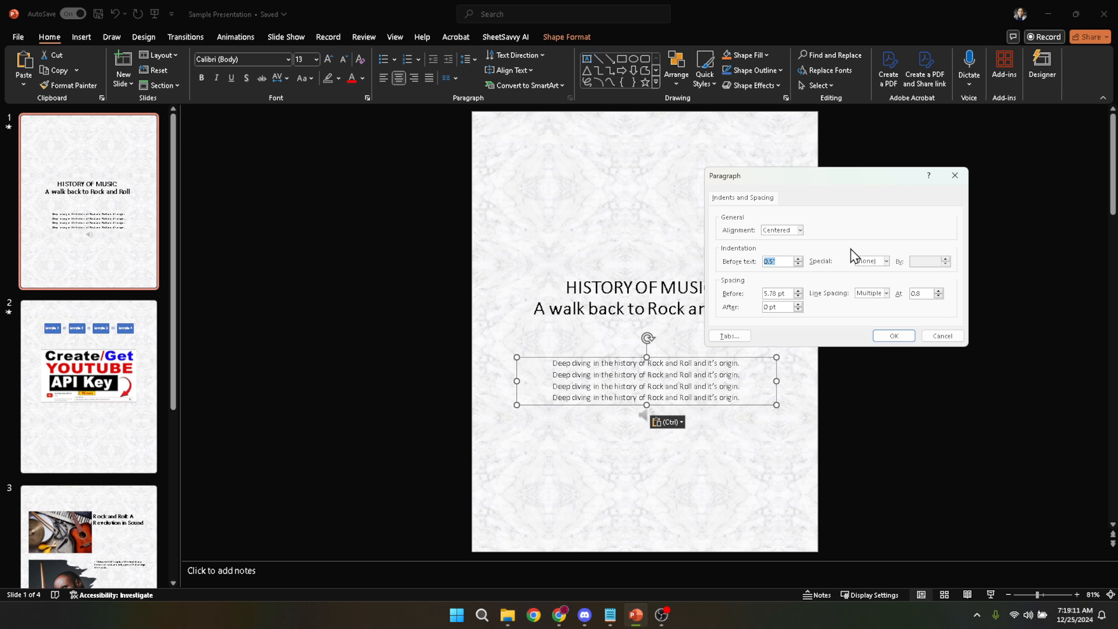
click(884, 261)
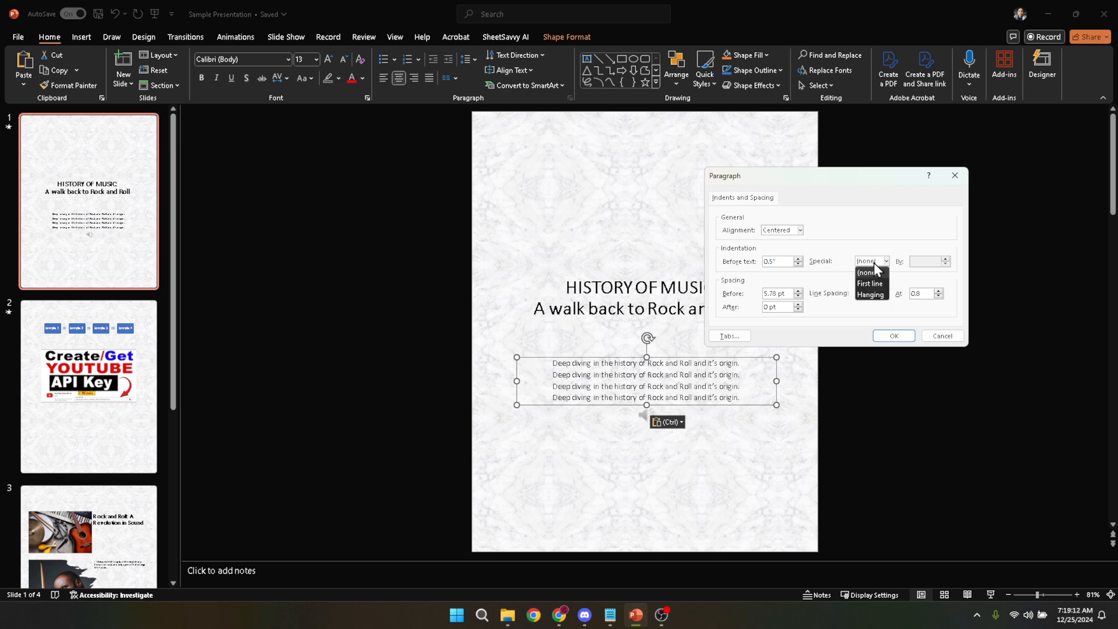
mouse_move(871, 299)
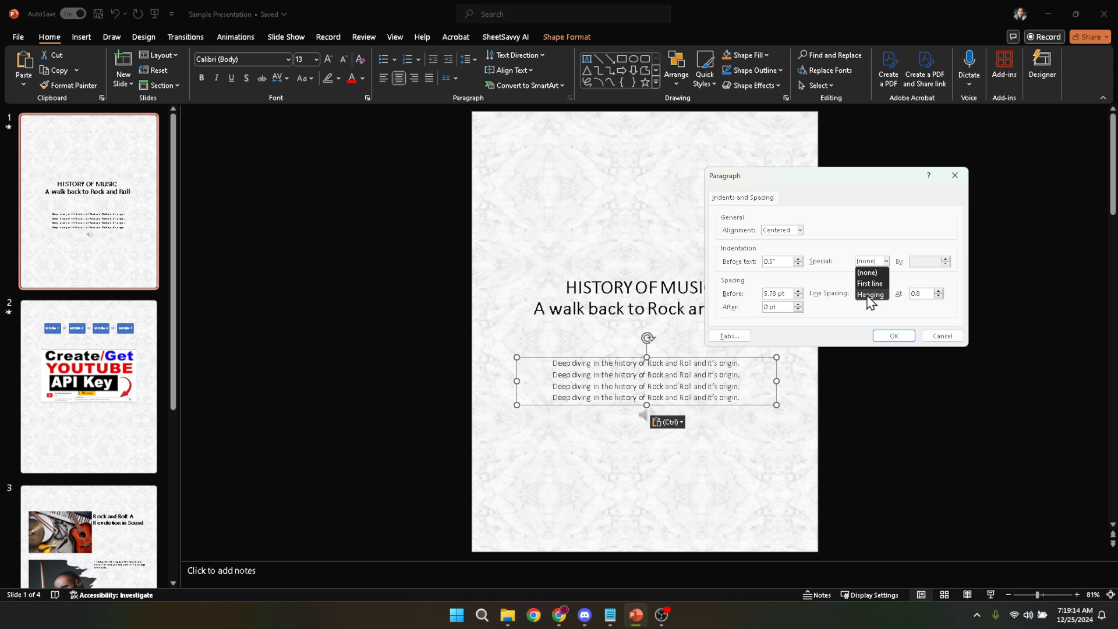
click(870, 295)
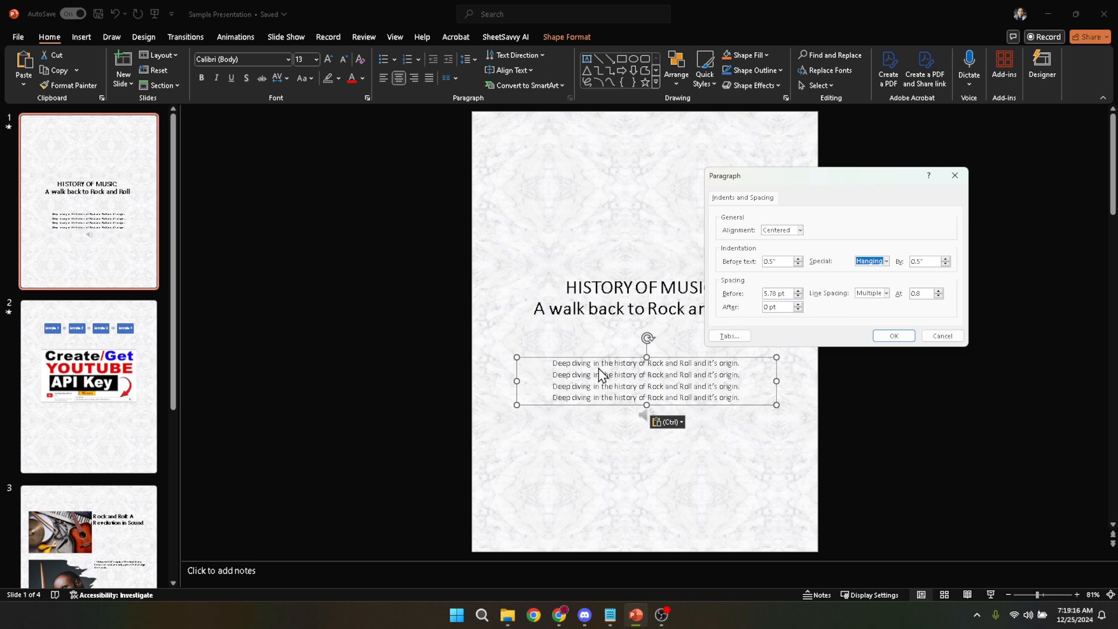
mouse_move(822, 286)
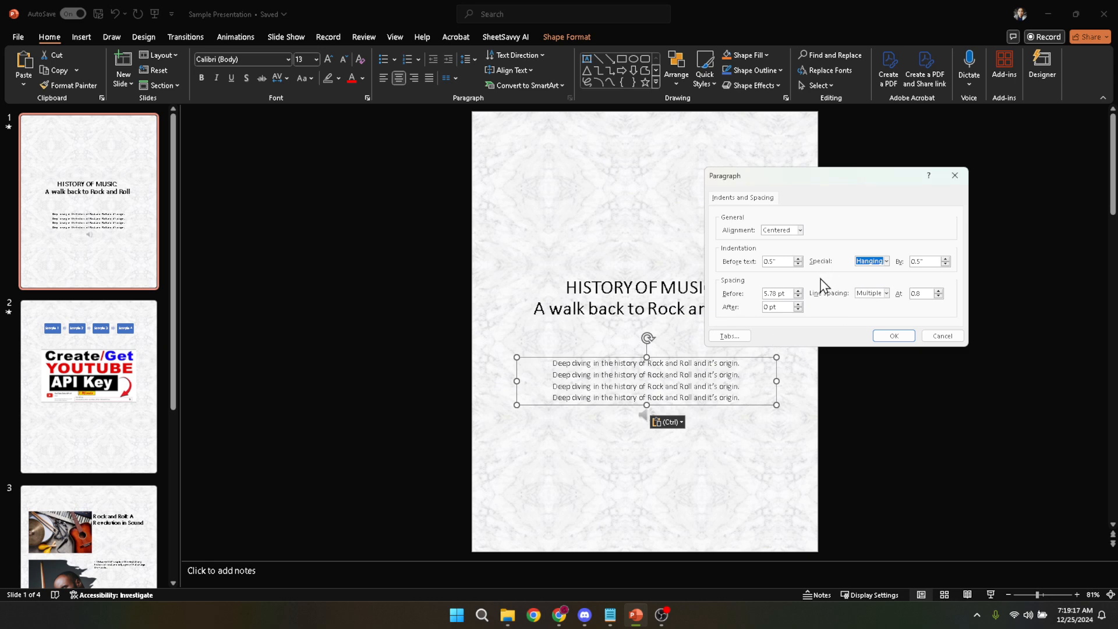
mouse_move(793, 281)
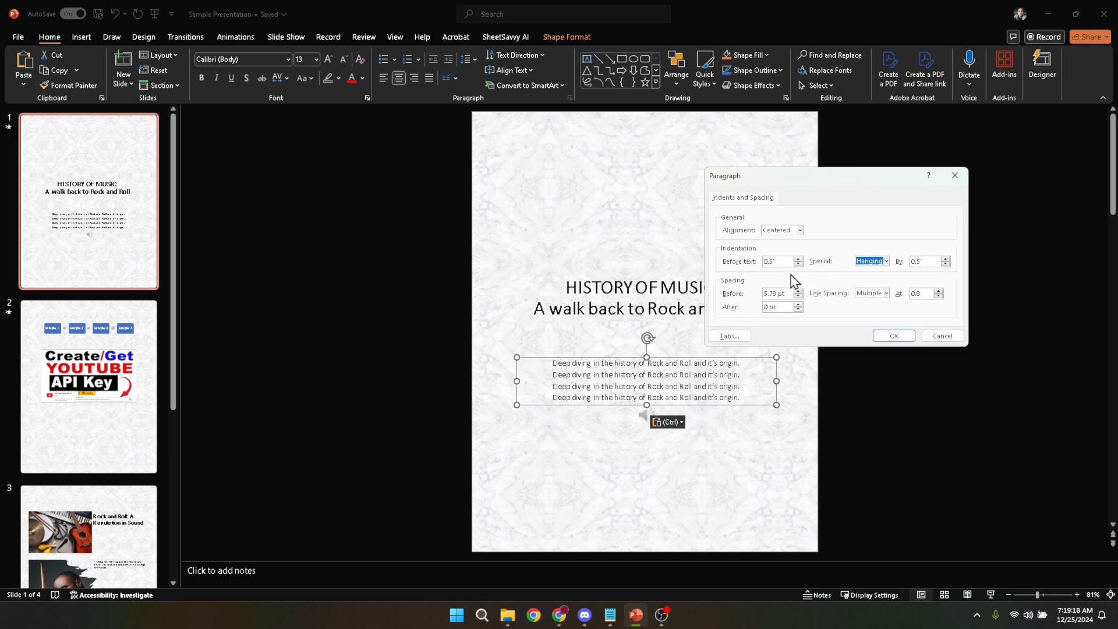
mouse_move(883, 318)
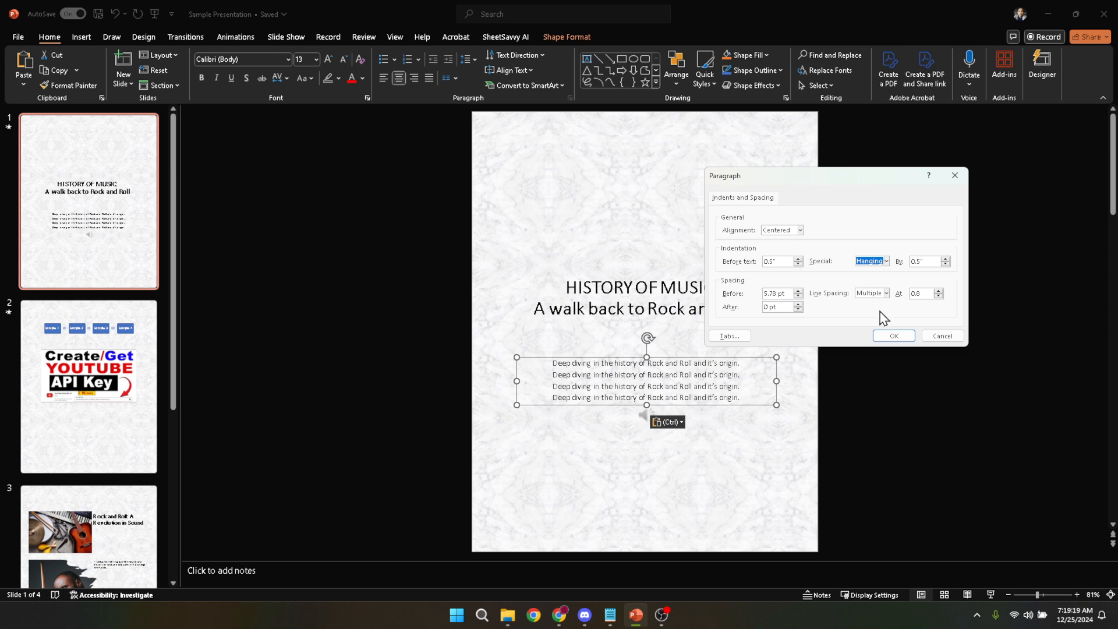
Step: Apply the paragraph settings with OK and select the third body-text line
click(894, 336)
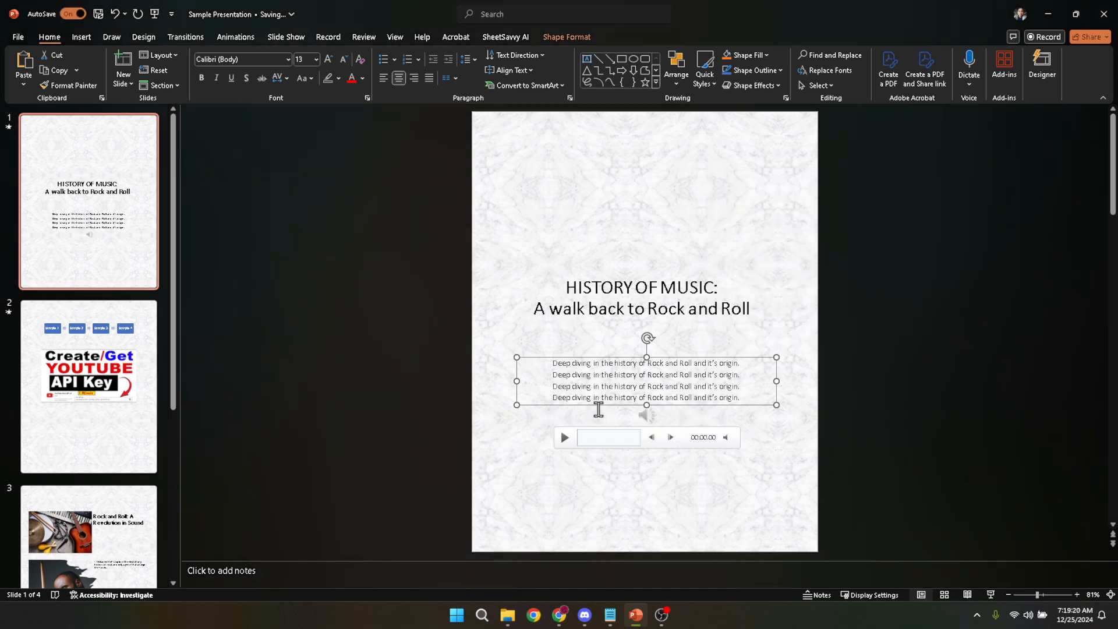
triple_click(645, 385)
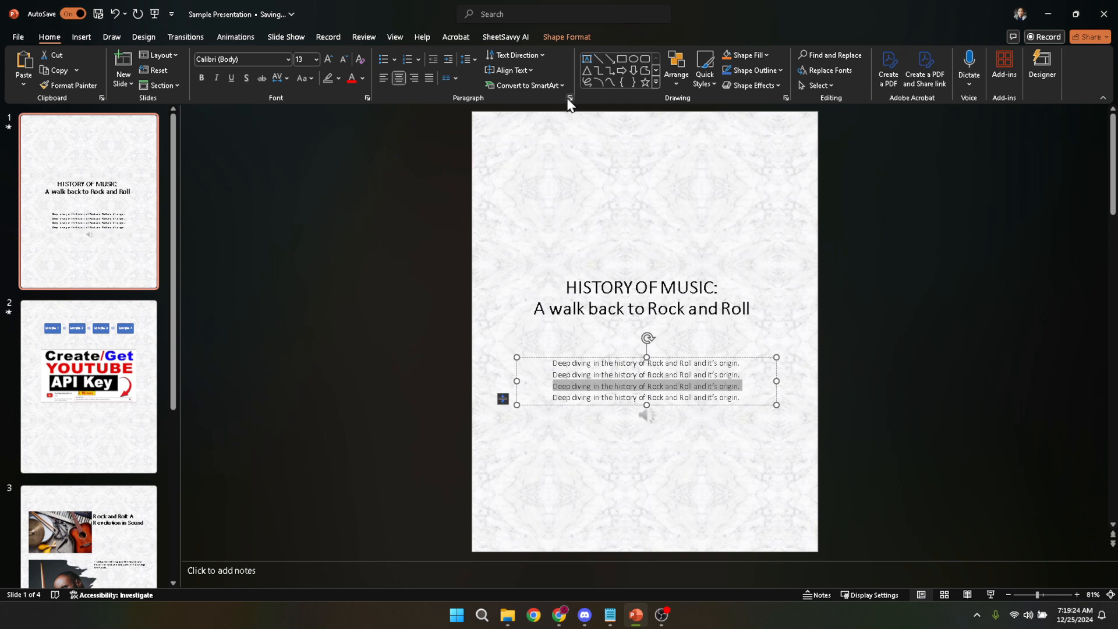
Step: Give the third line a 1.4" before-text indent with Hanging kept, and apply it
click(570, 97)
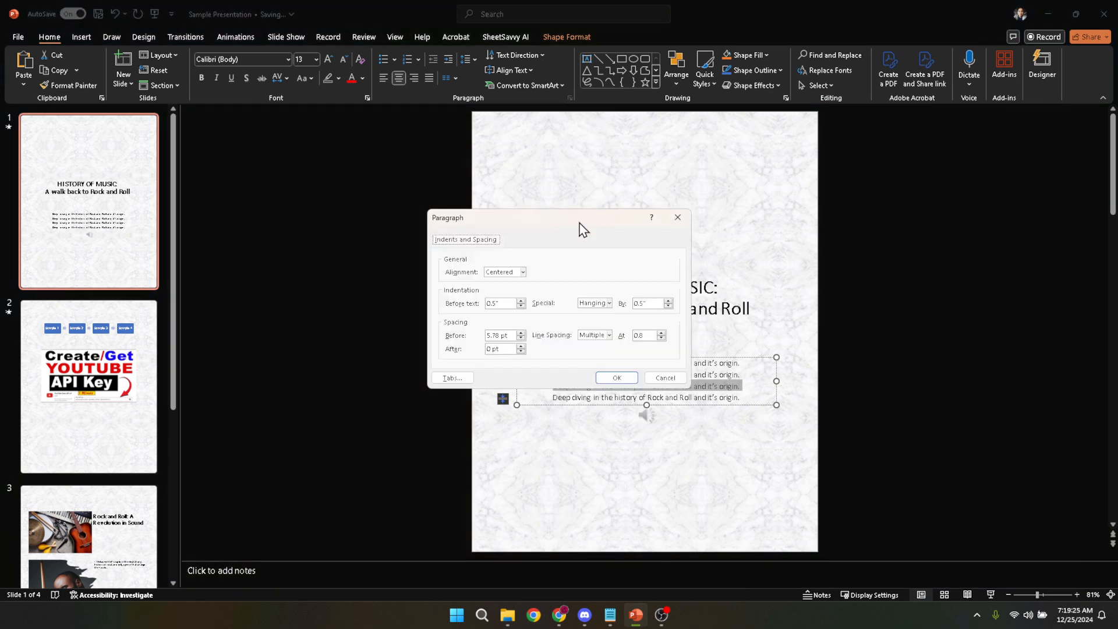
drag(581, 218, 918, 177)
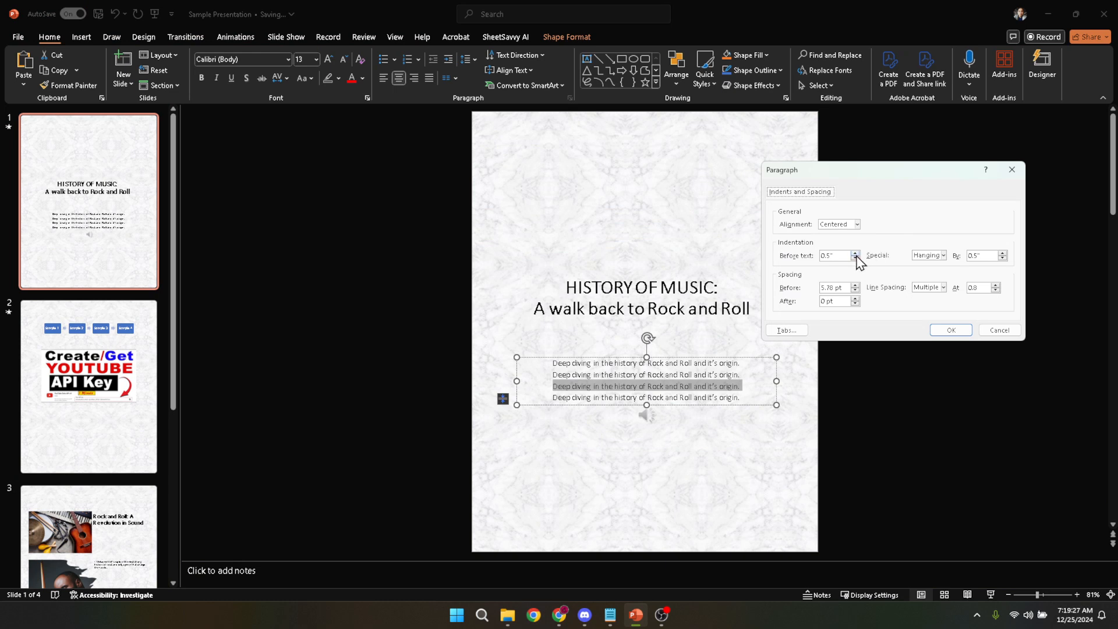
click(855, 253)
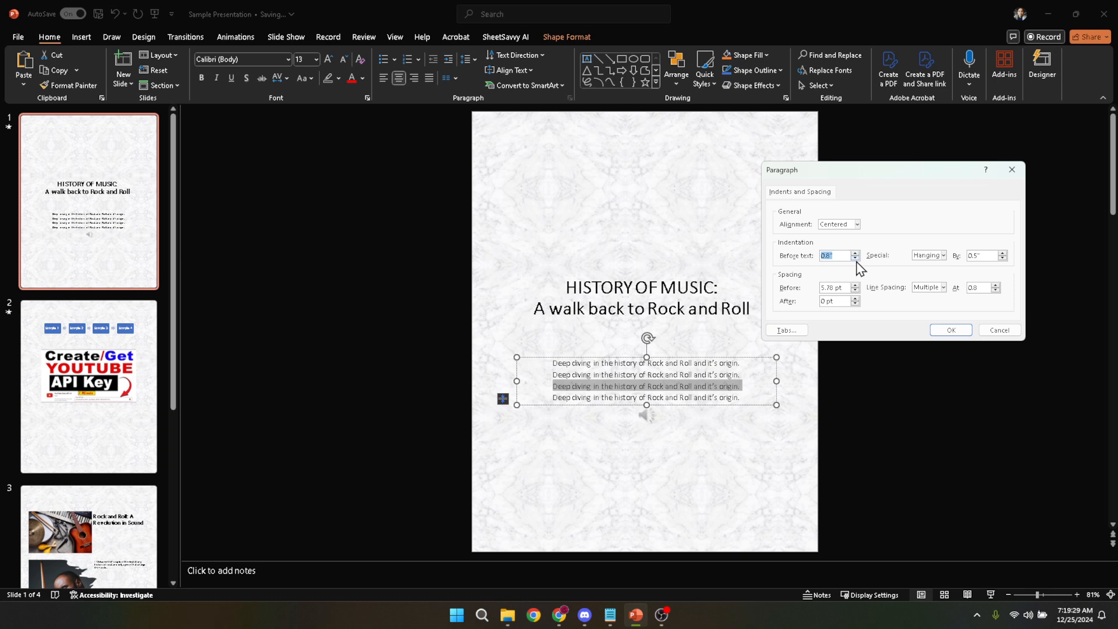
click(855, 258)
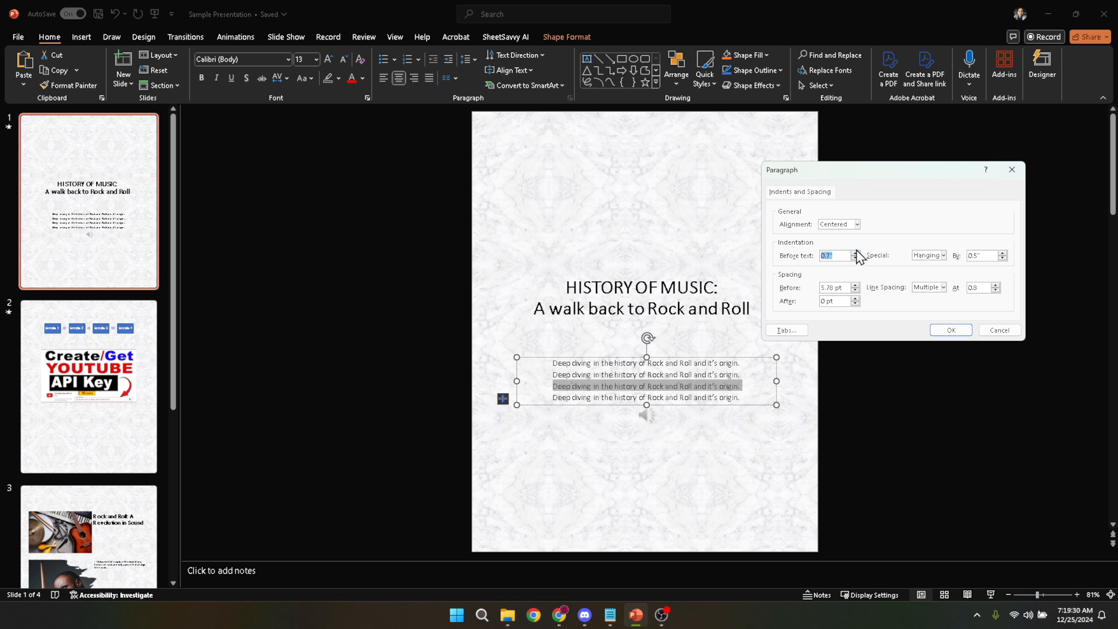
click(855, 253)
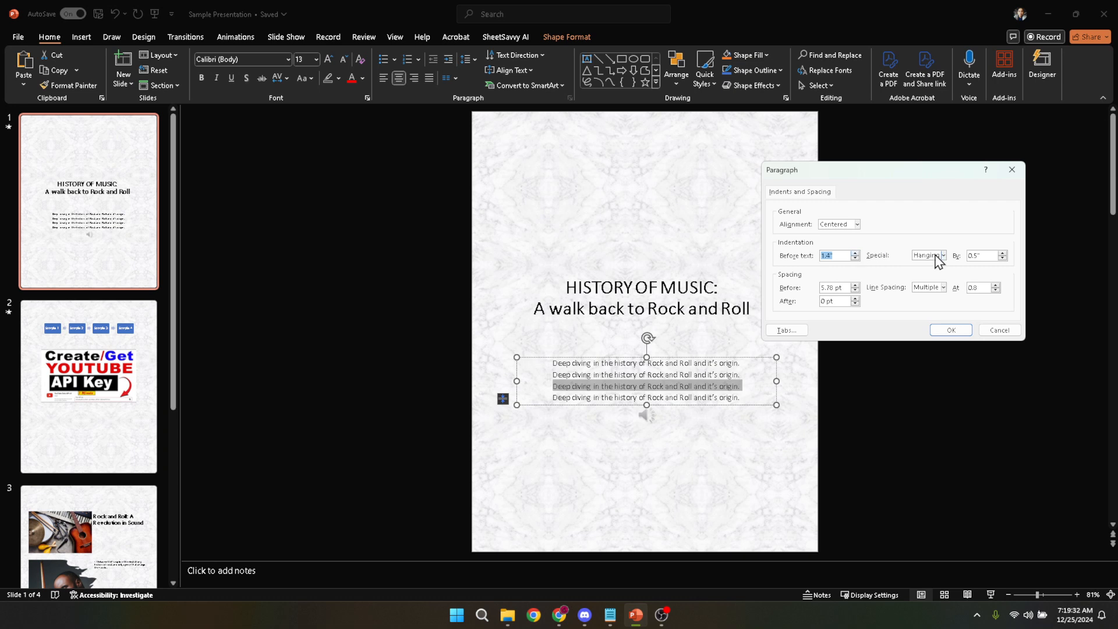
click(943, 255)
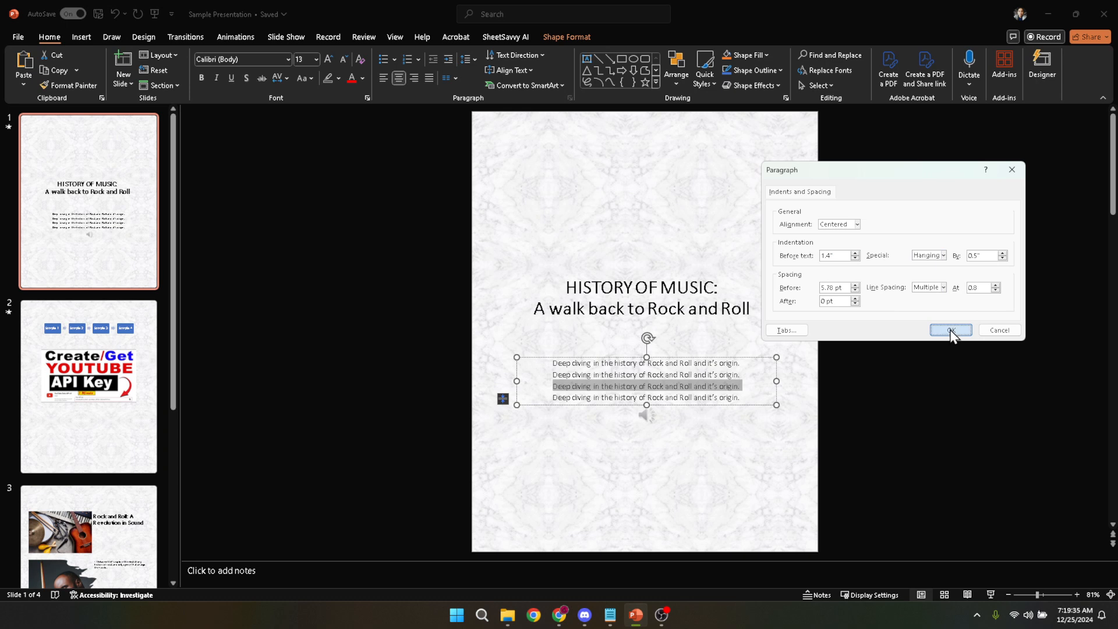
click(949, 329)
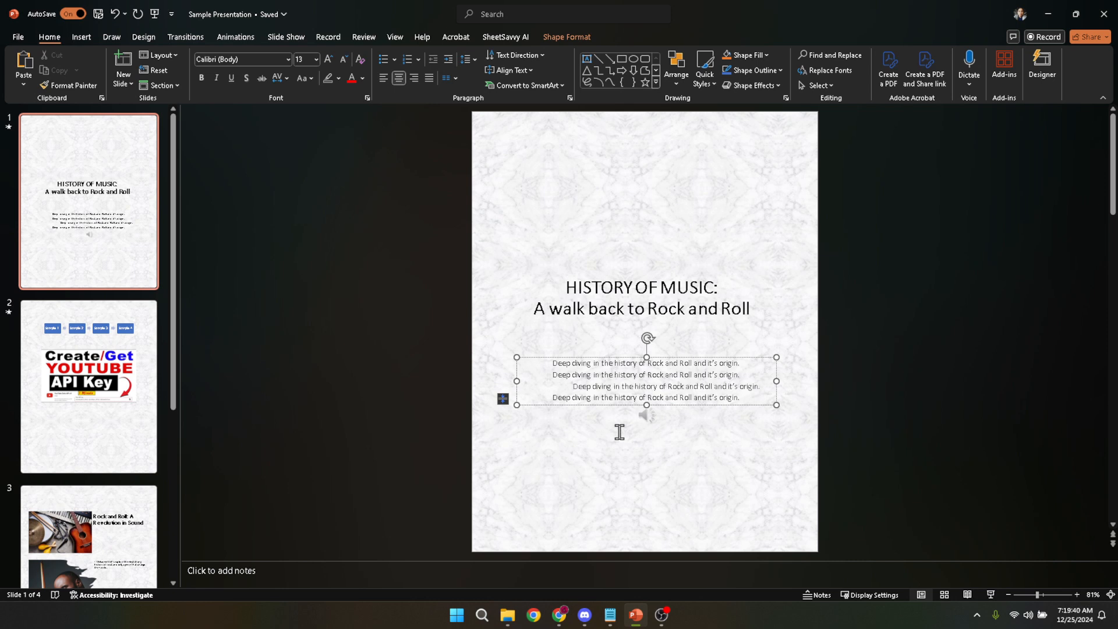
click(646, 432)
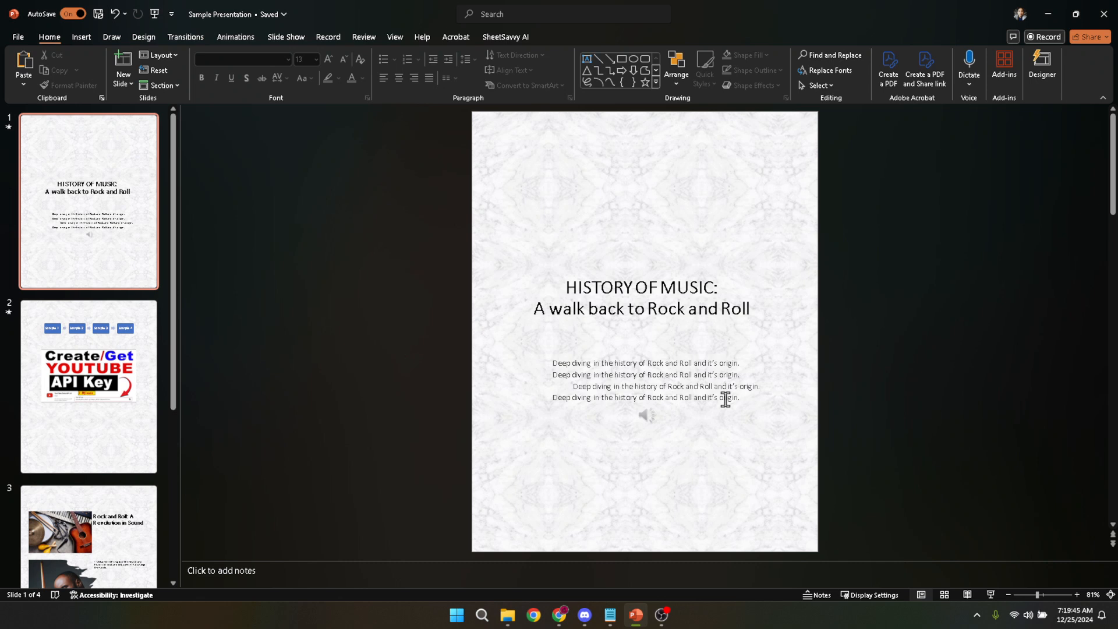
mouse_move(737, 397)
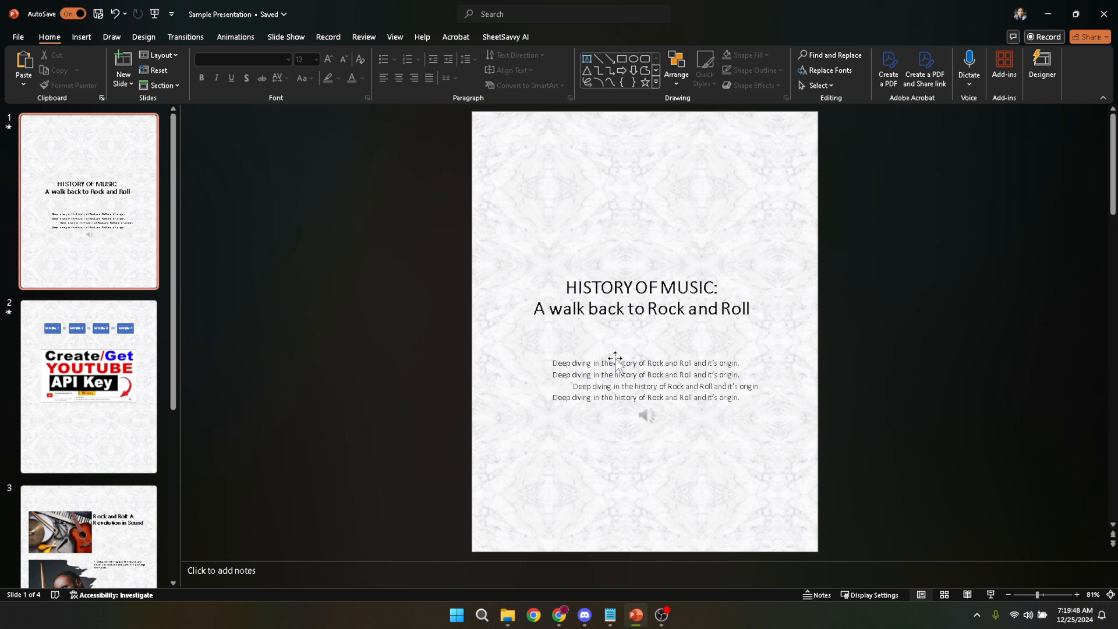
mouse_move(746, 344)
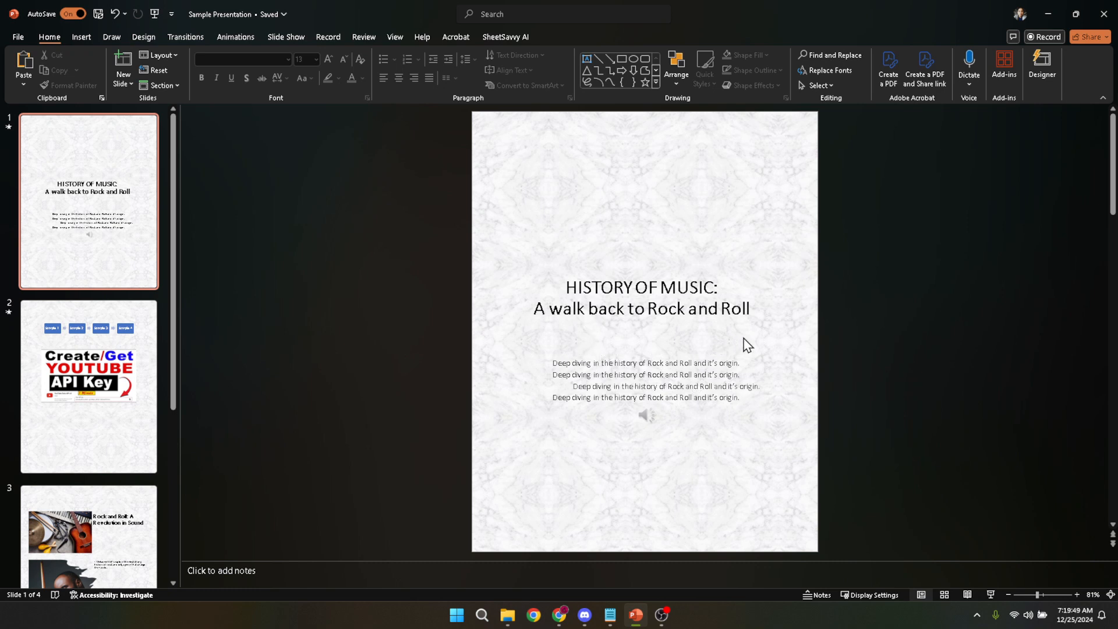
mouse_move(757, 346)
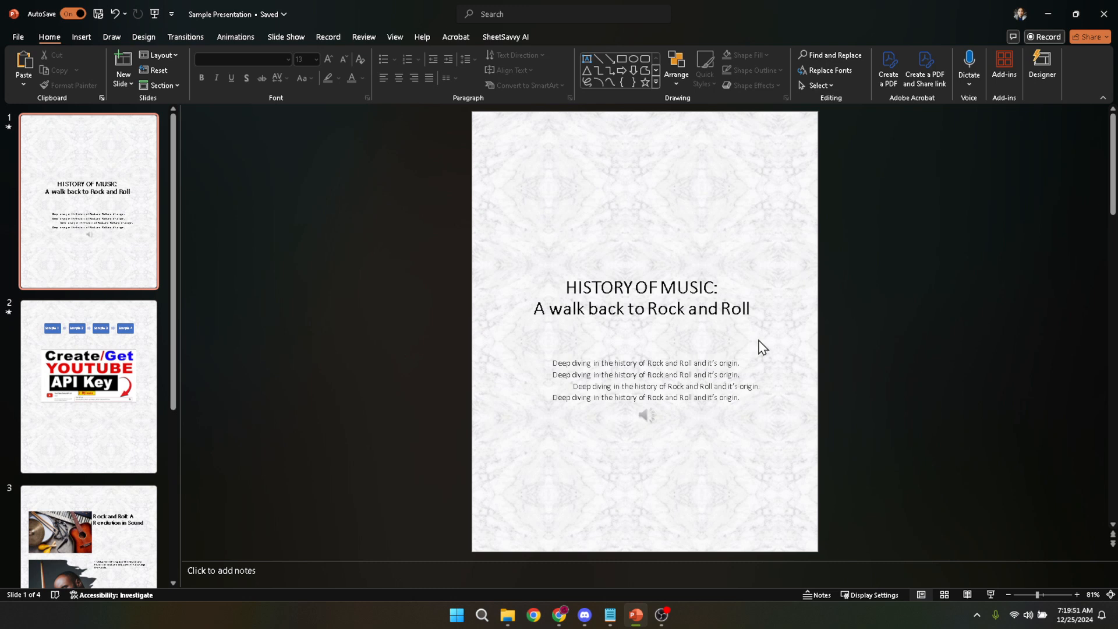
mouse_move(766, 350)
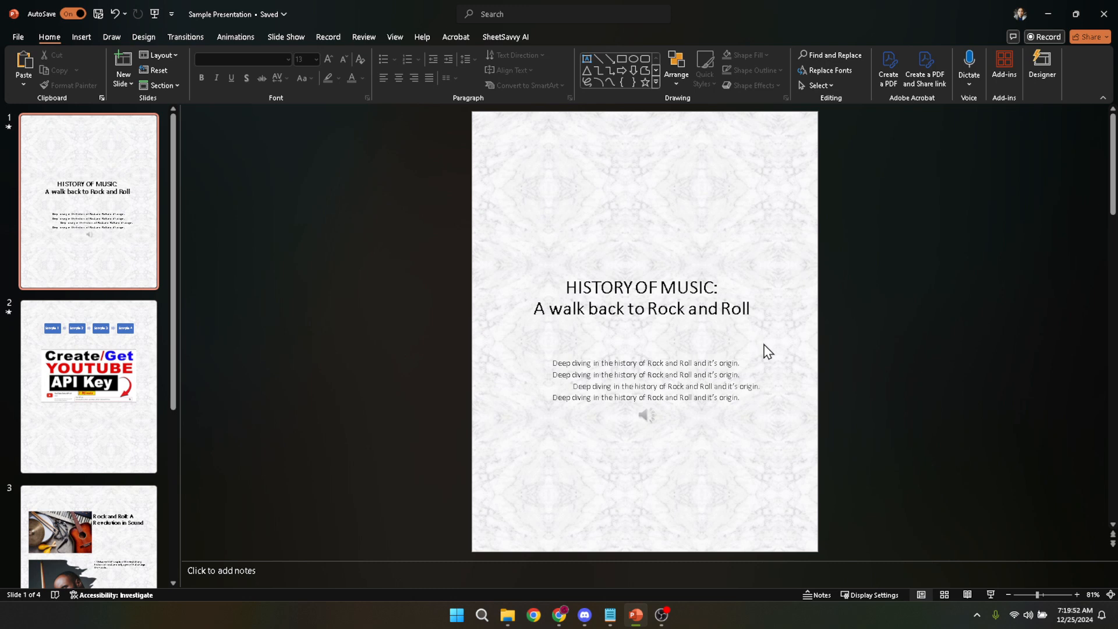